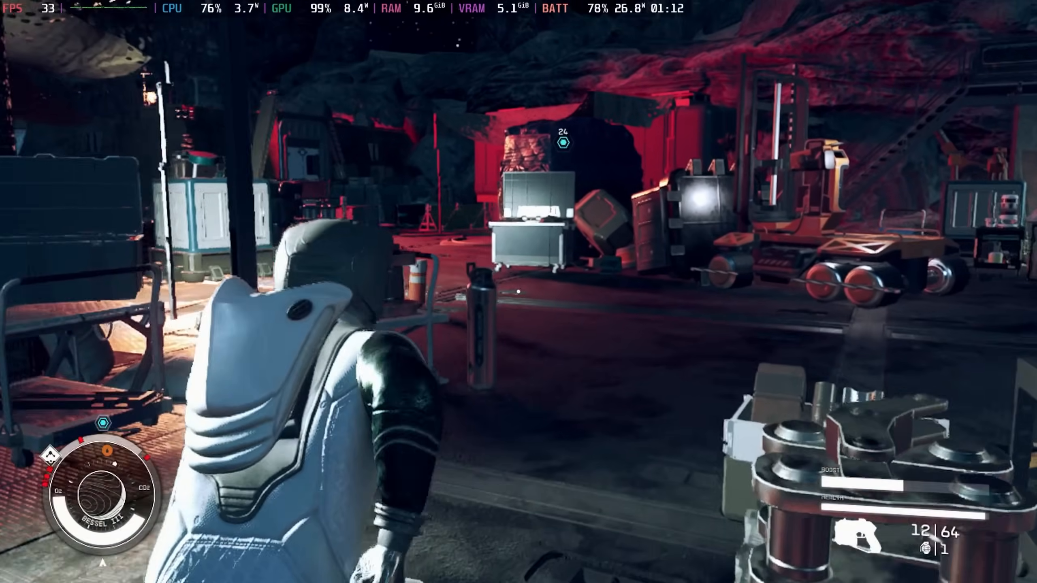
mouse_move(519, 292)
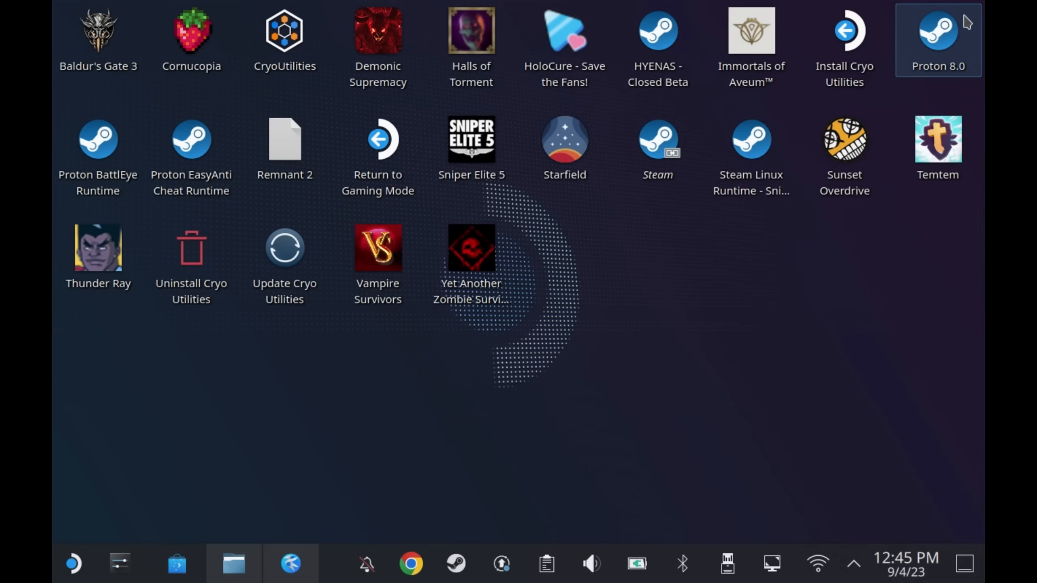
Open Chrome and reach the Starfield Steam Deck Essentials mod page on Nexus Mods.
left_click(74, 564)
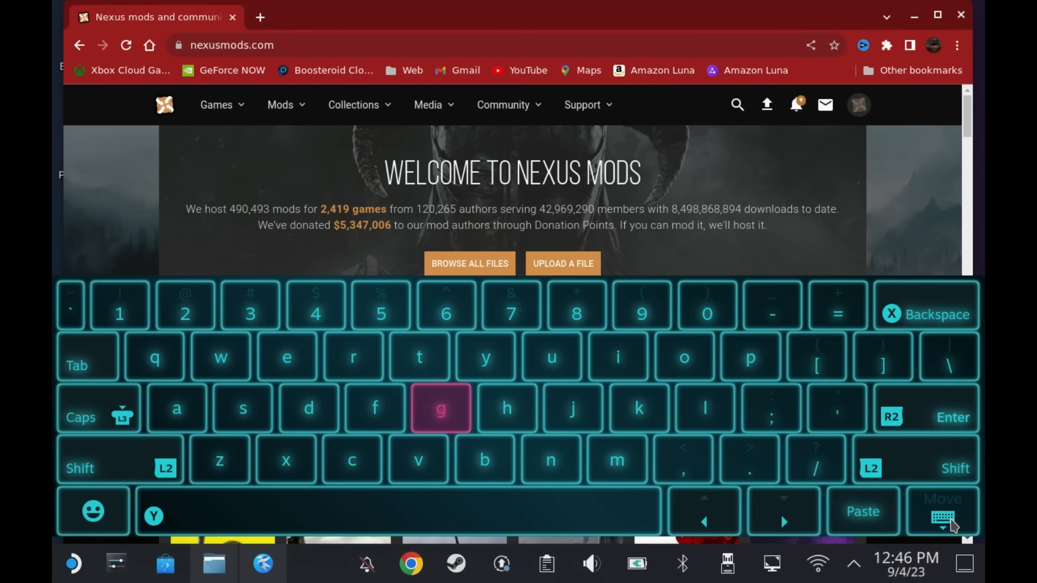
left_click(736, 105)
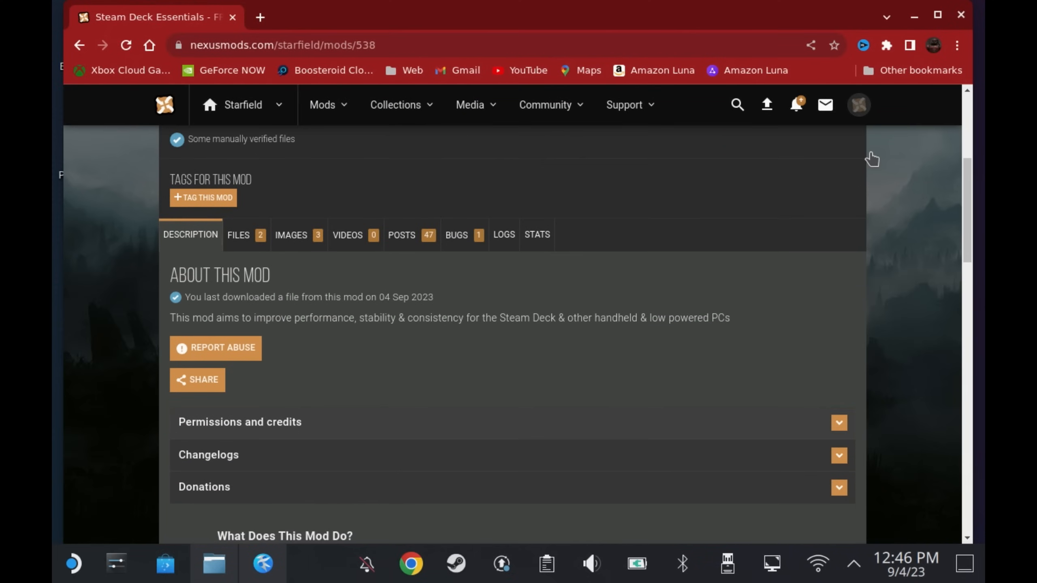
List the mod's files, start the SD Essentials AIO manual download, and cancel the duplicate save.
left_click(238, 235)
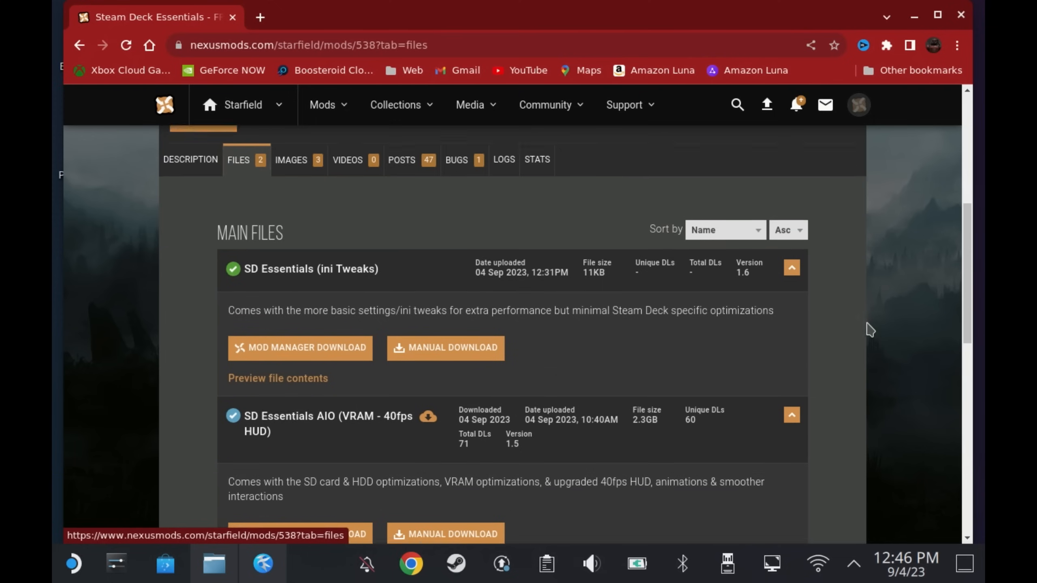
scroll("down", 3)
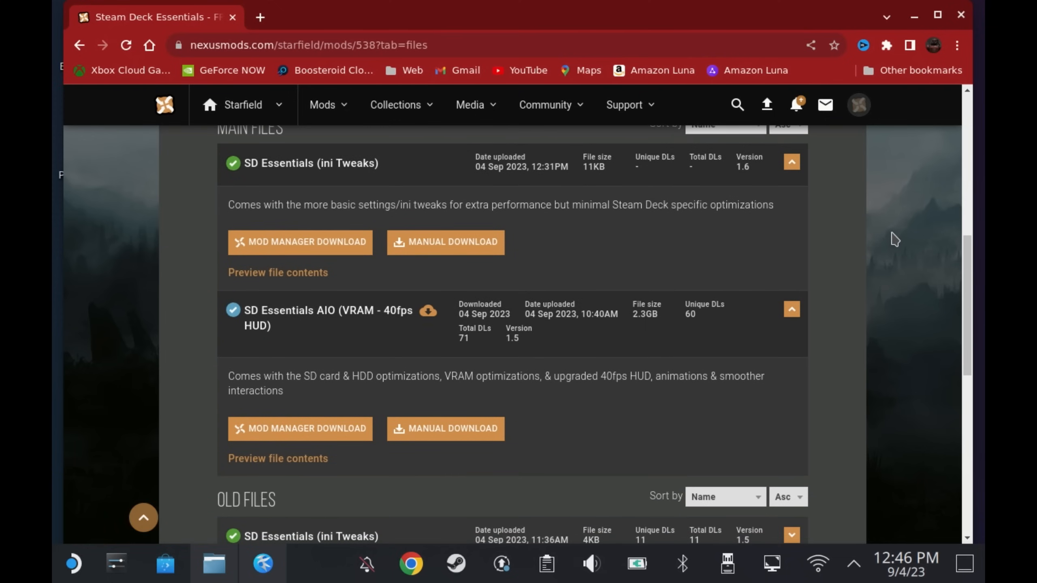
scroll("down", 3)
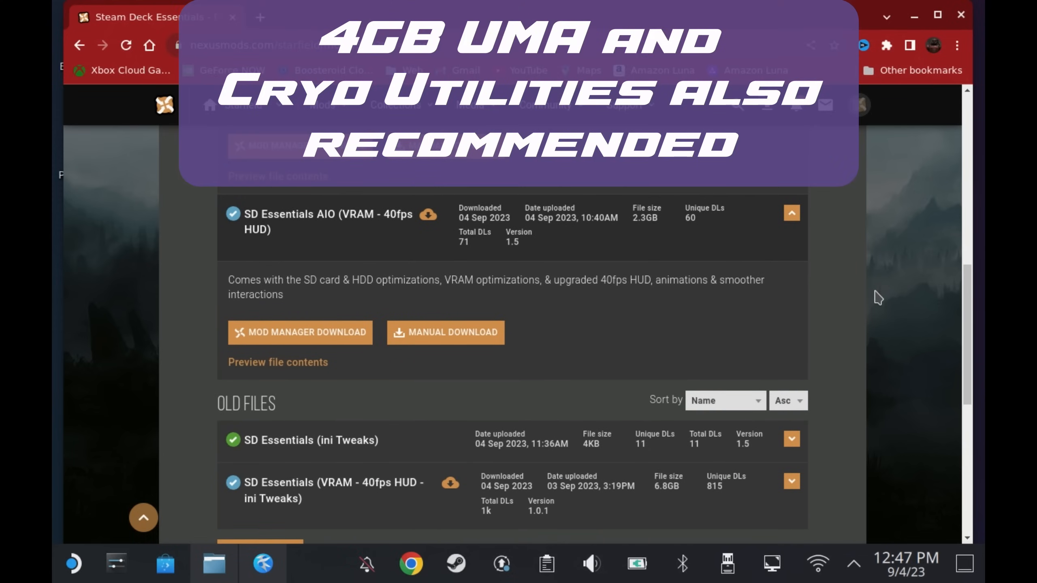
left_click(444, 333)
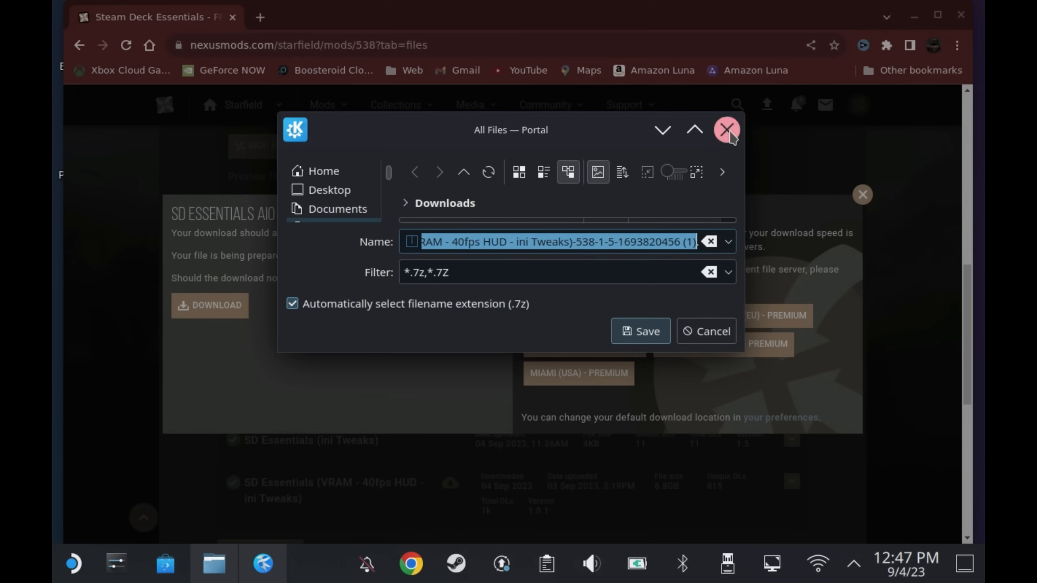
left_click(727, 130)
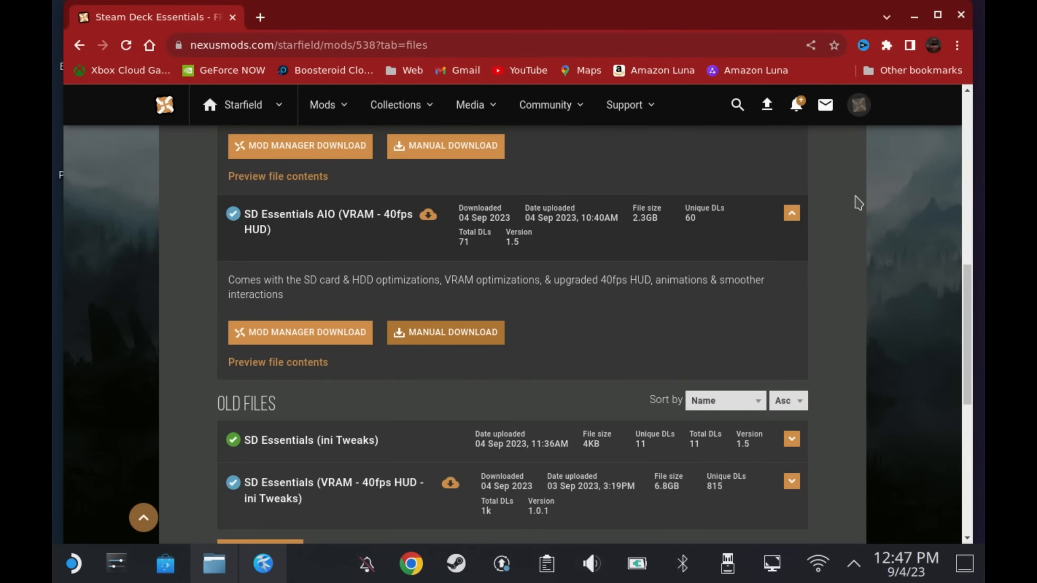
Switch to Dolphin's Starfield game folder and open the Steam library from Steam's tray menu.
left_click(213, 563)
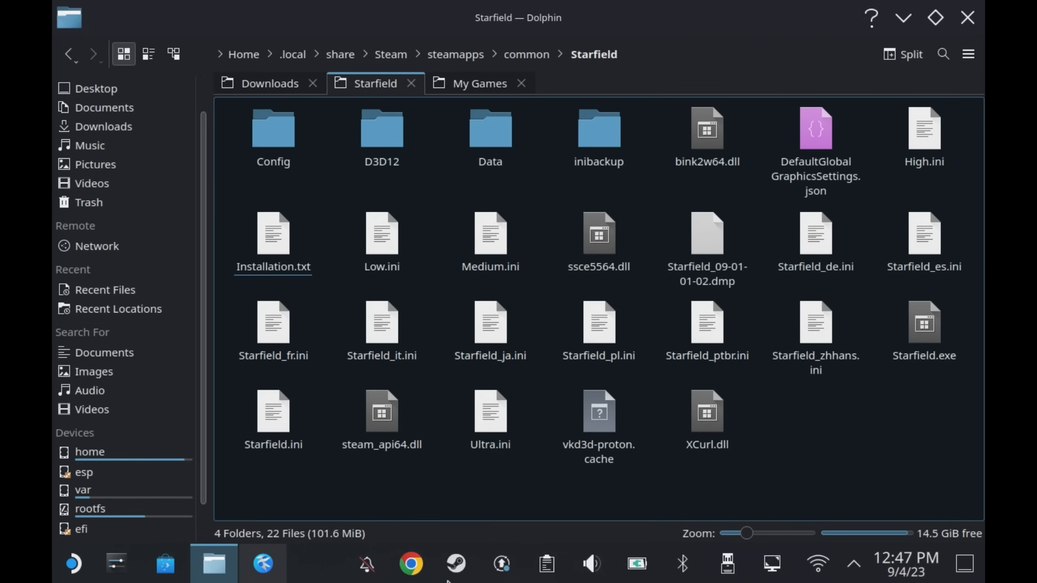
left_click(455, 565)
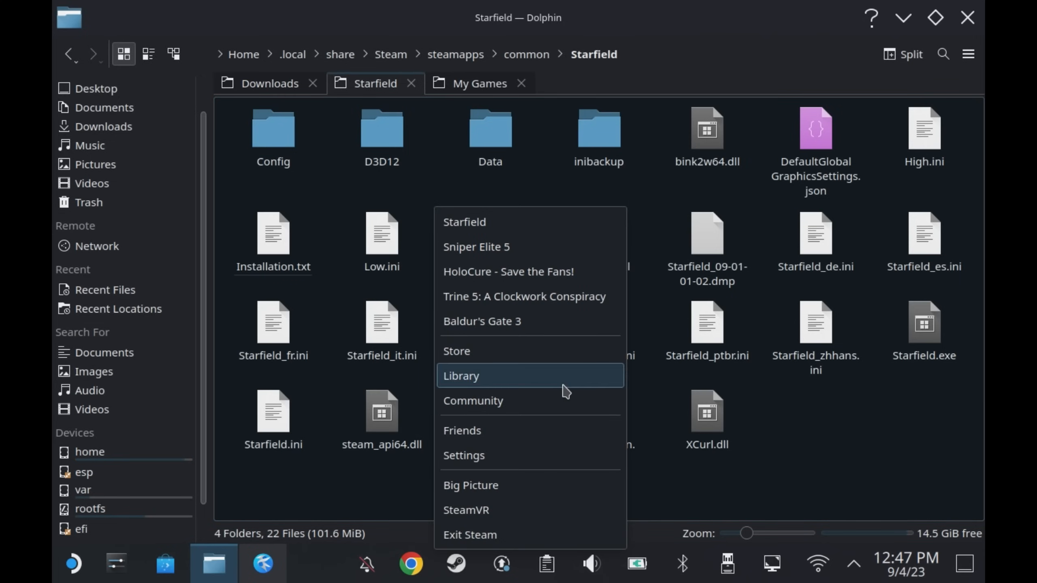
left_click(461, 375)
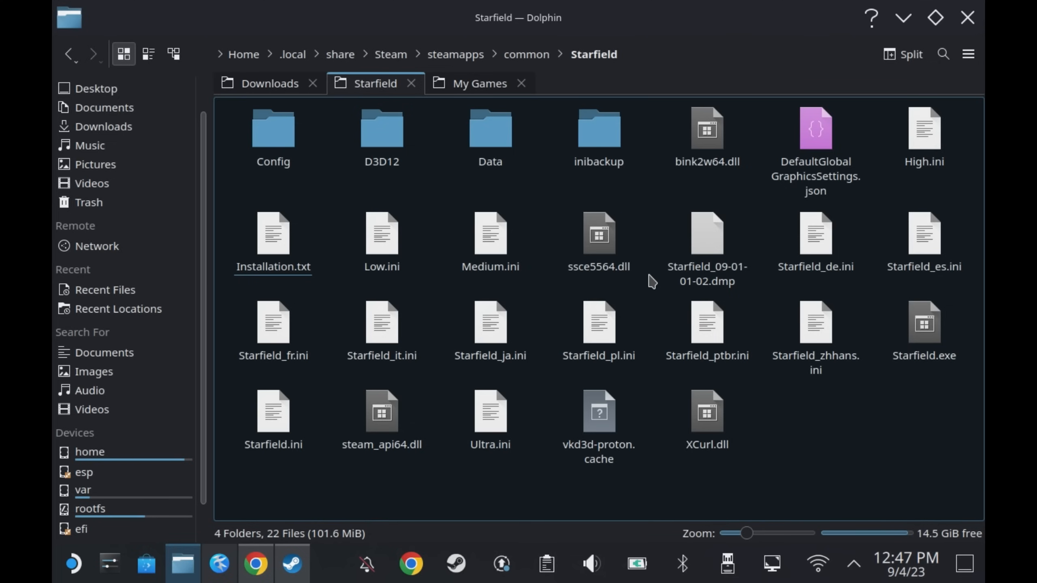
Extract all SD Essentials VRAM archive items from Downloads into the Starfield folder, overwriting existing files.
left_click(269, 83)
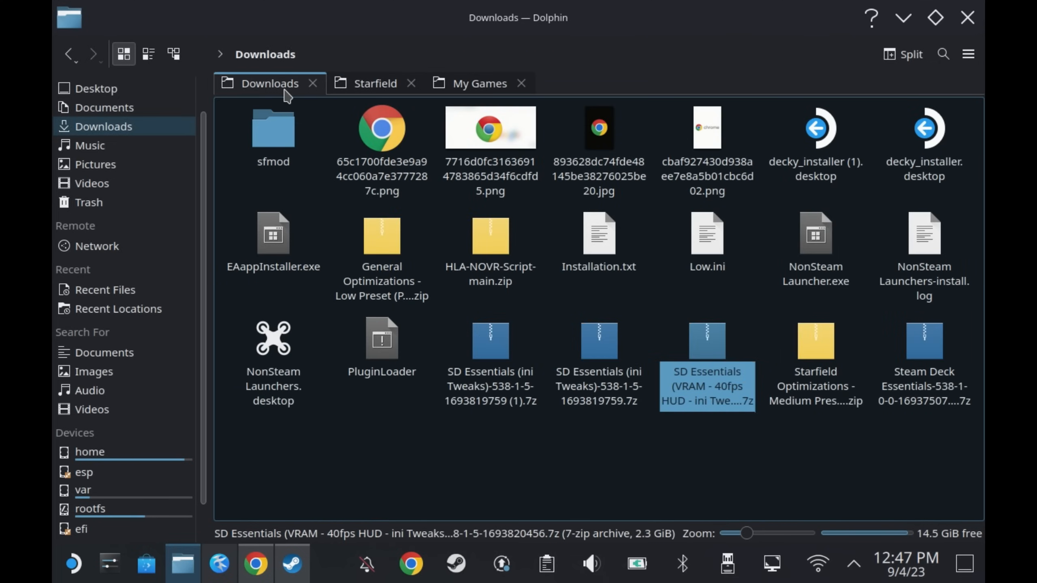
double_click(707, 371)
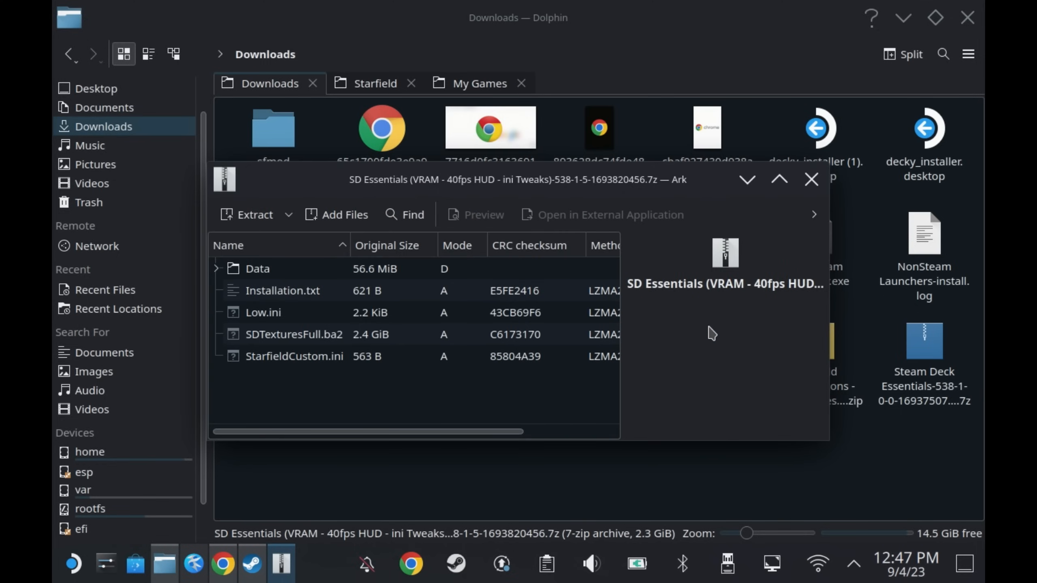
key("ctrl+a")
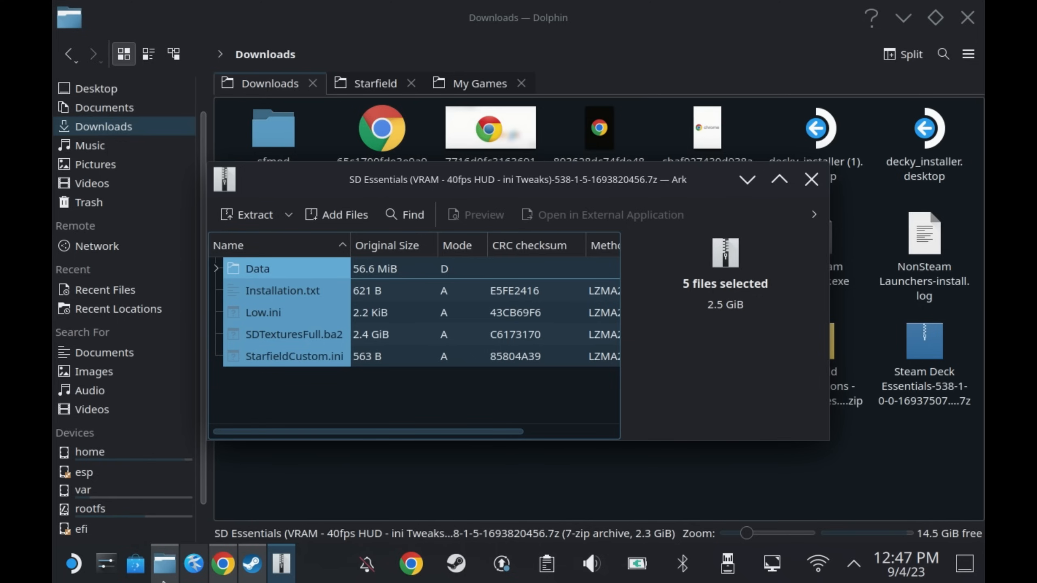
left_click(375, 83)
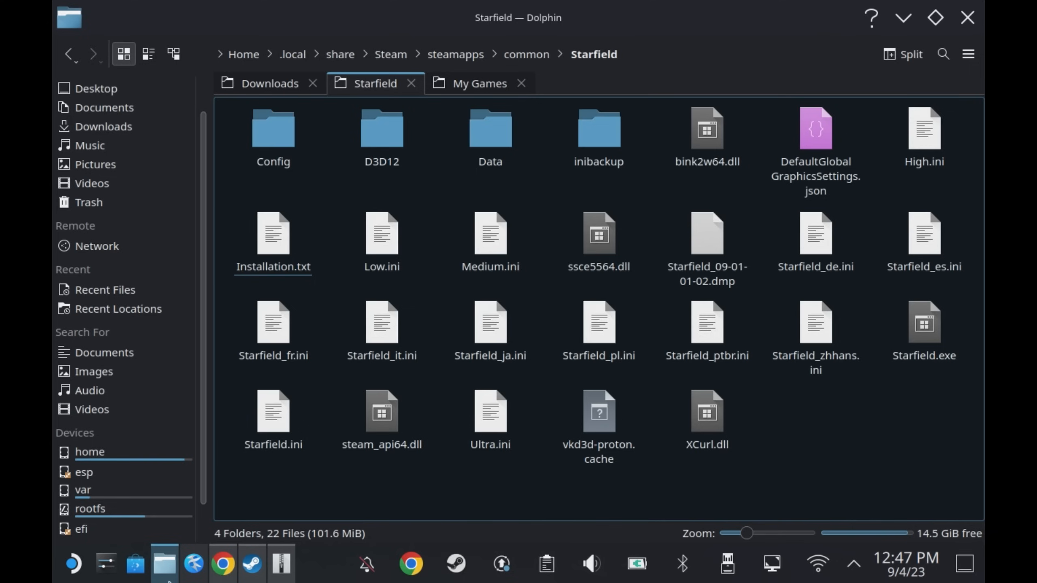
mouse_move(278, 579)
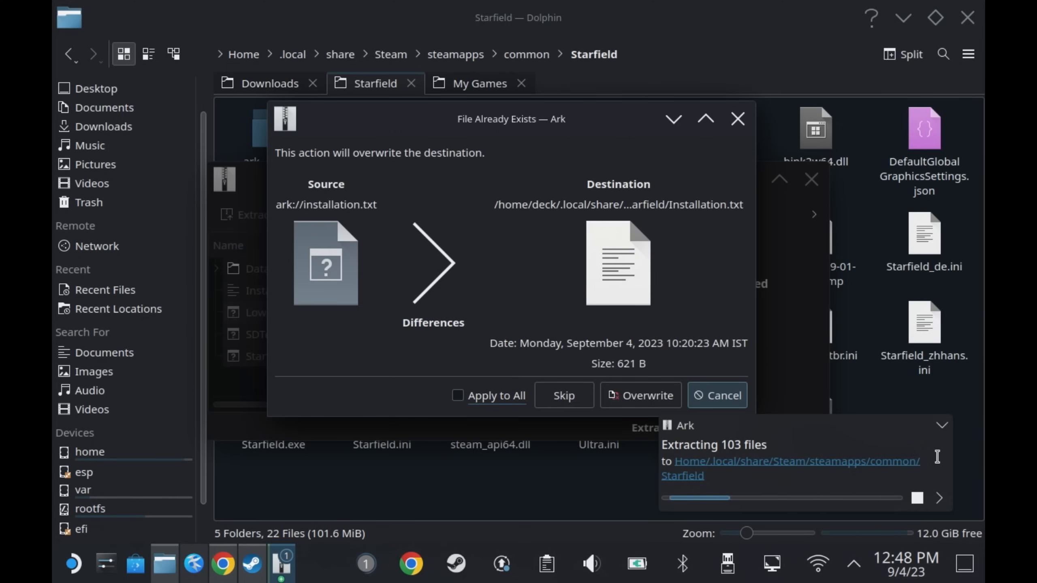
left_click(639, 395)
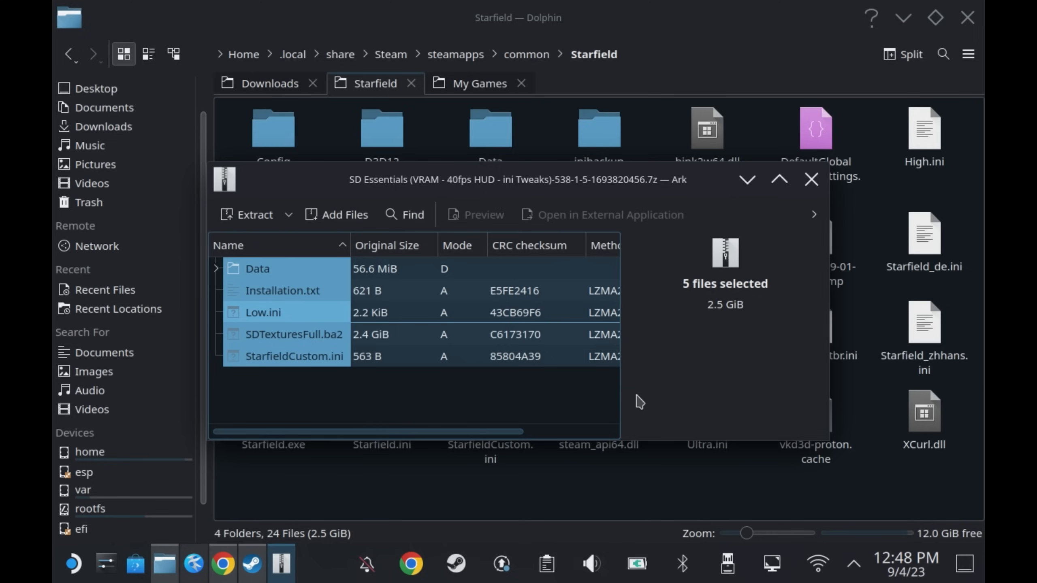
Close Ark, read Installation.txt in Kate, and open the compatdata 1716740 drive_c tab.
left_click(812, 179)
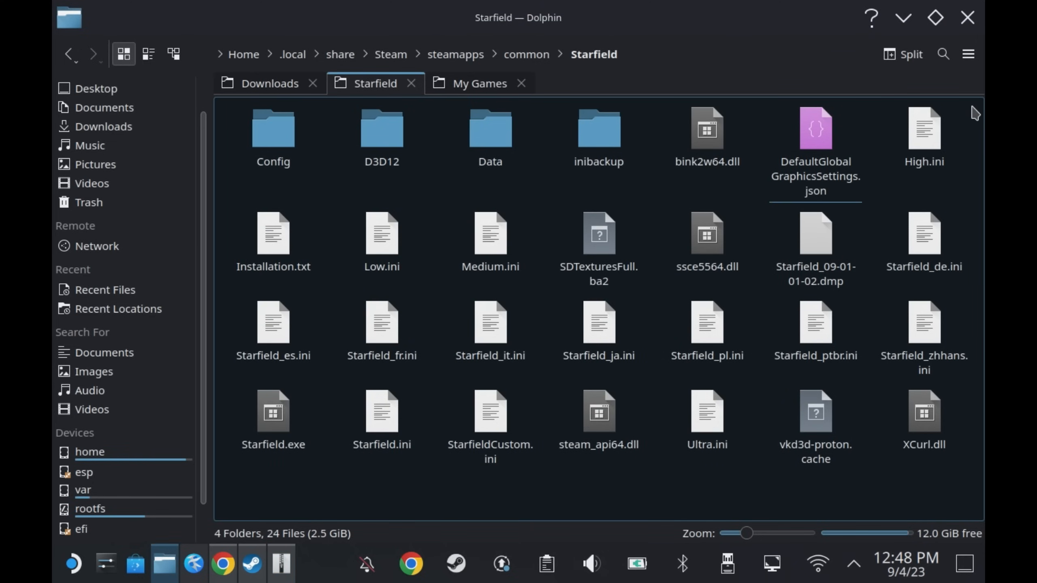
double_click(273, 233)
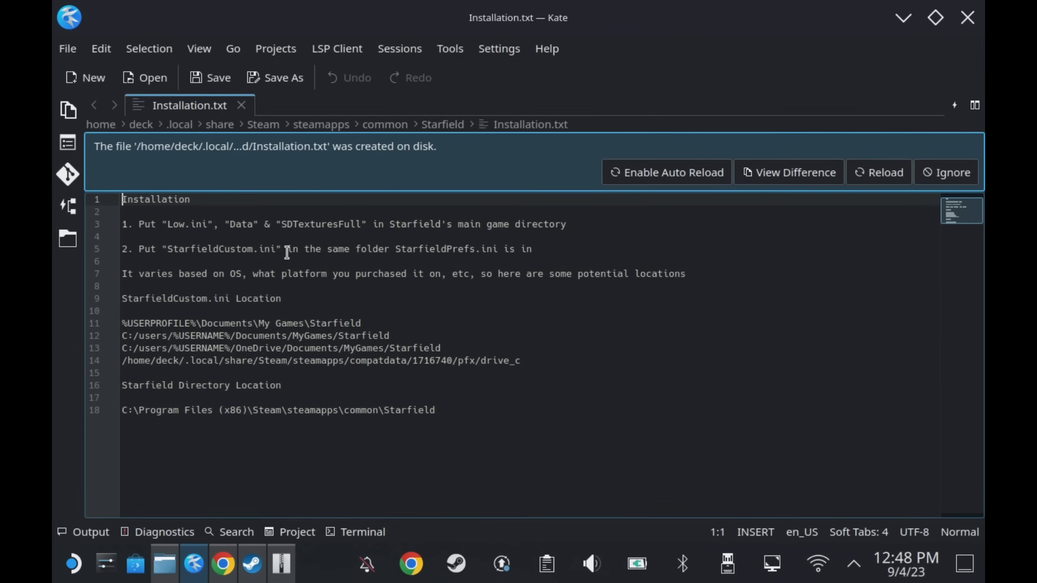
right_click(321, 360)
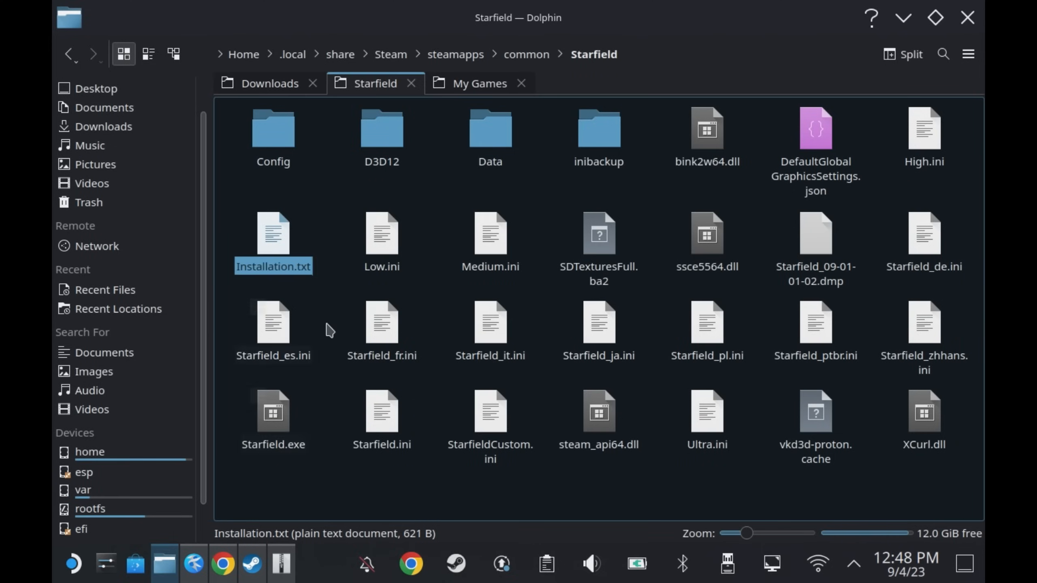
left_click(478, 83)
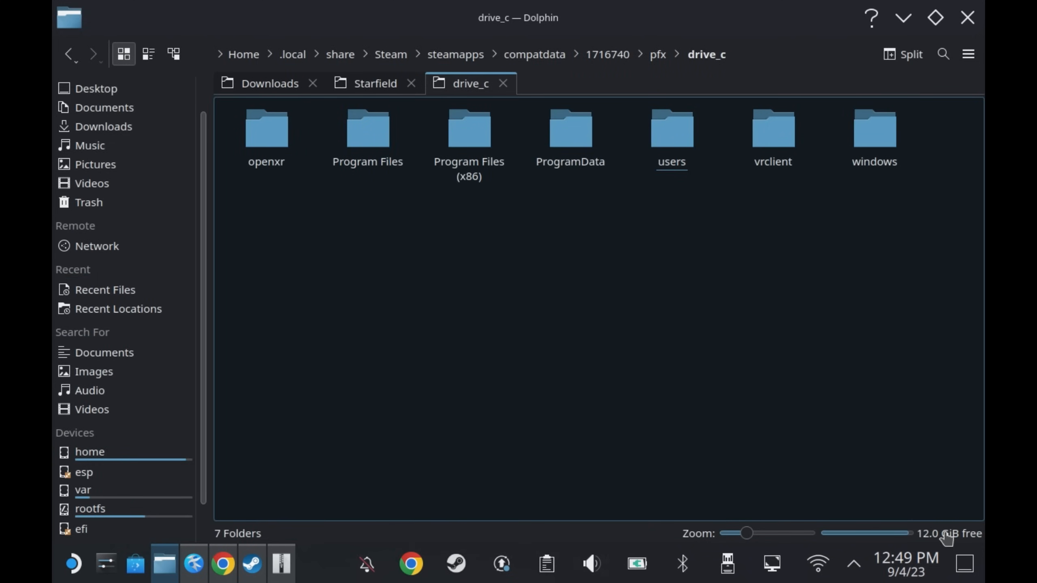
Browse users > steamuser > Documents > My Games > Starfield in the prefix.
double_click(671, 132)
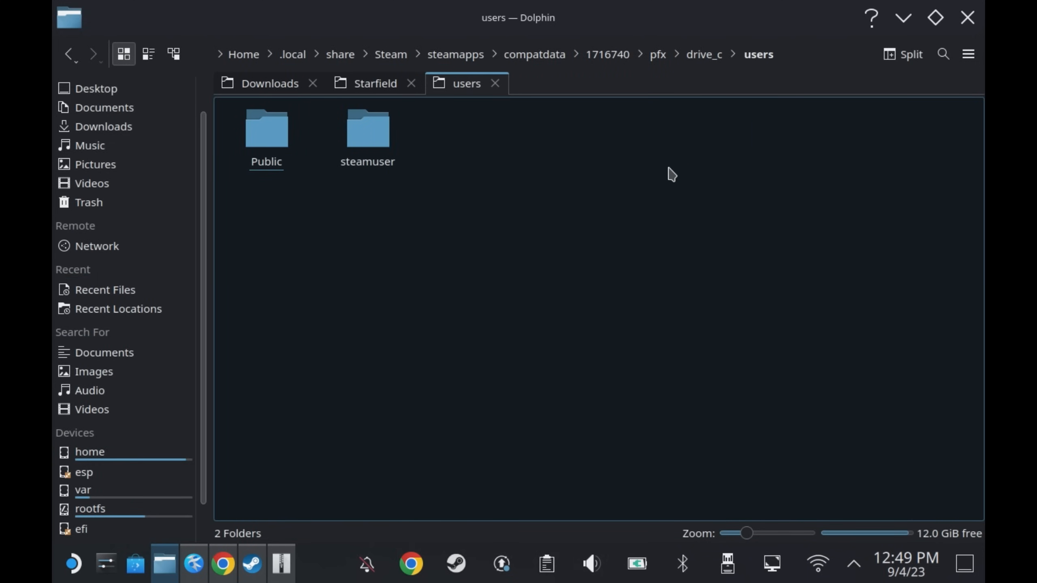
double_click(367, 129)
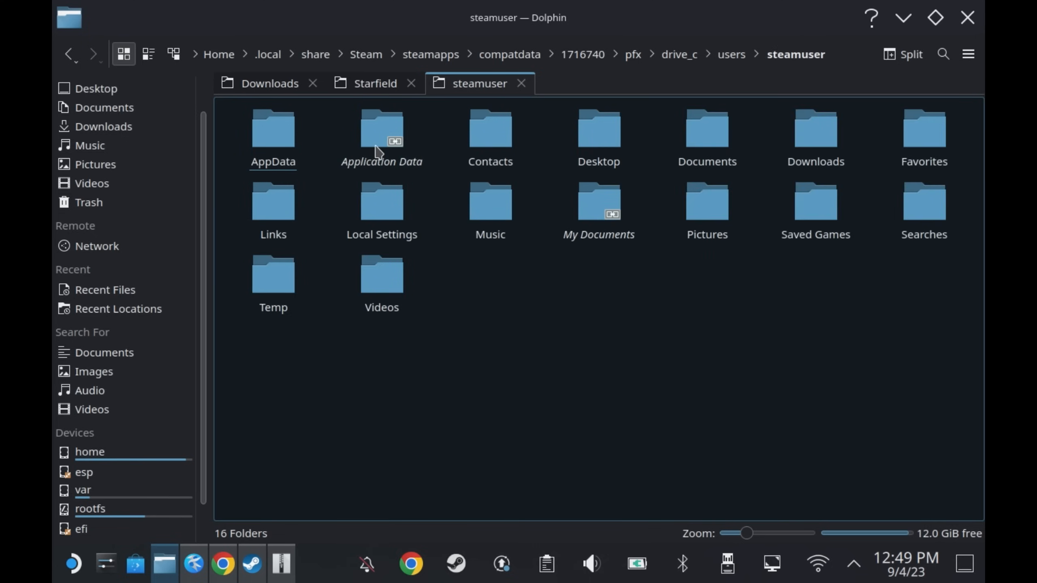
double_click(707, 129)
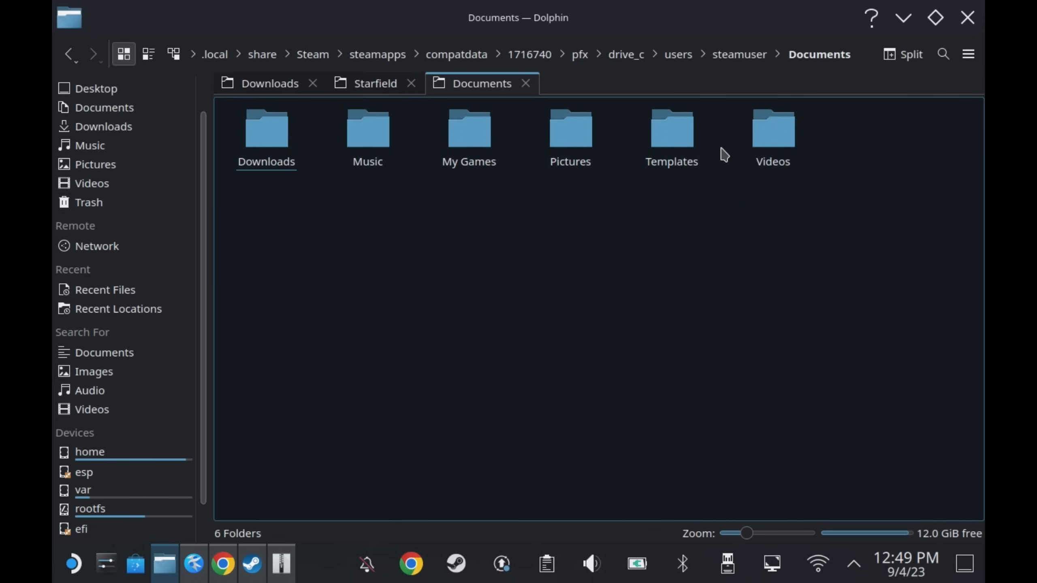
double_click(468, 129)
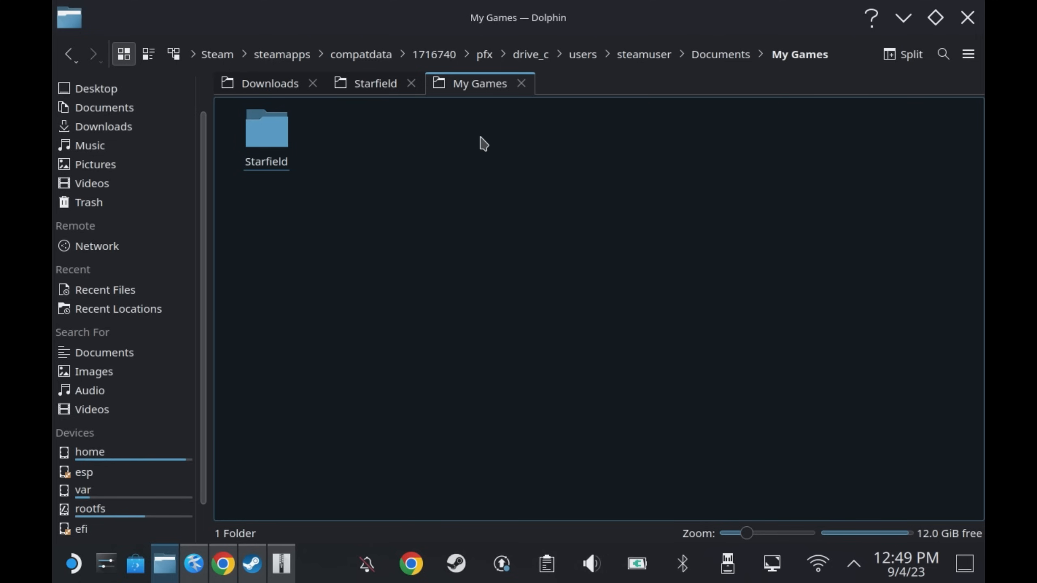
double_click(266, 129)
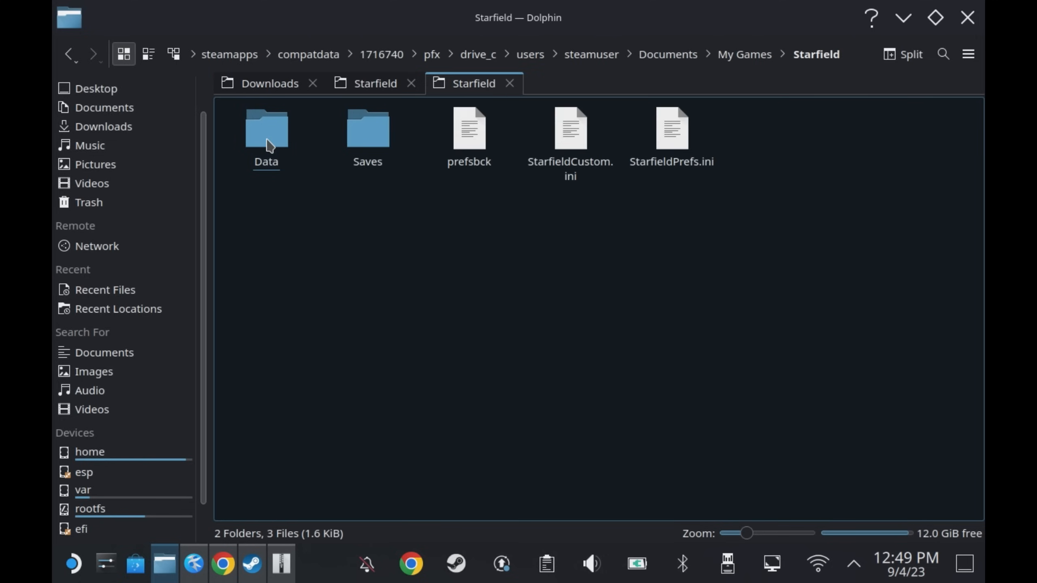
mouse_move(635, 276)
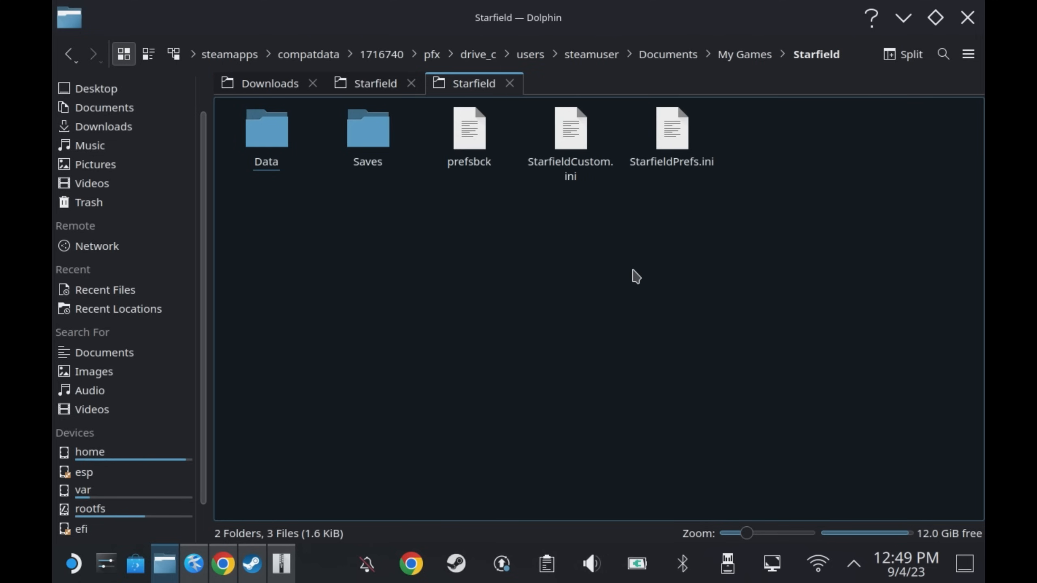
mouse_move(589, 307)
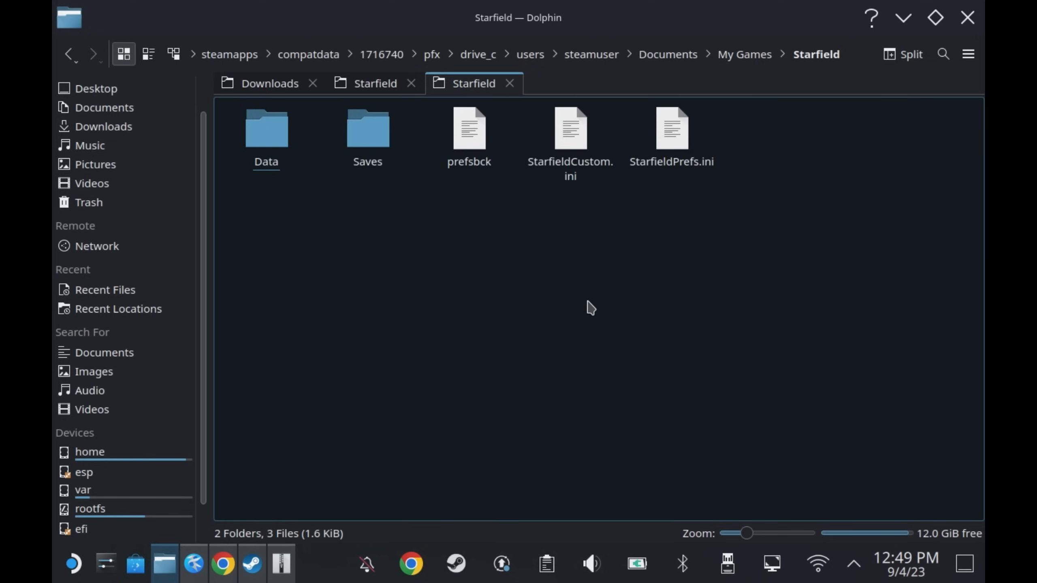
Copy the mod's StarfieldCustom.ini from the game folder and paste it into My Games/Starfield.
left_click(374, 84)
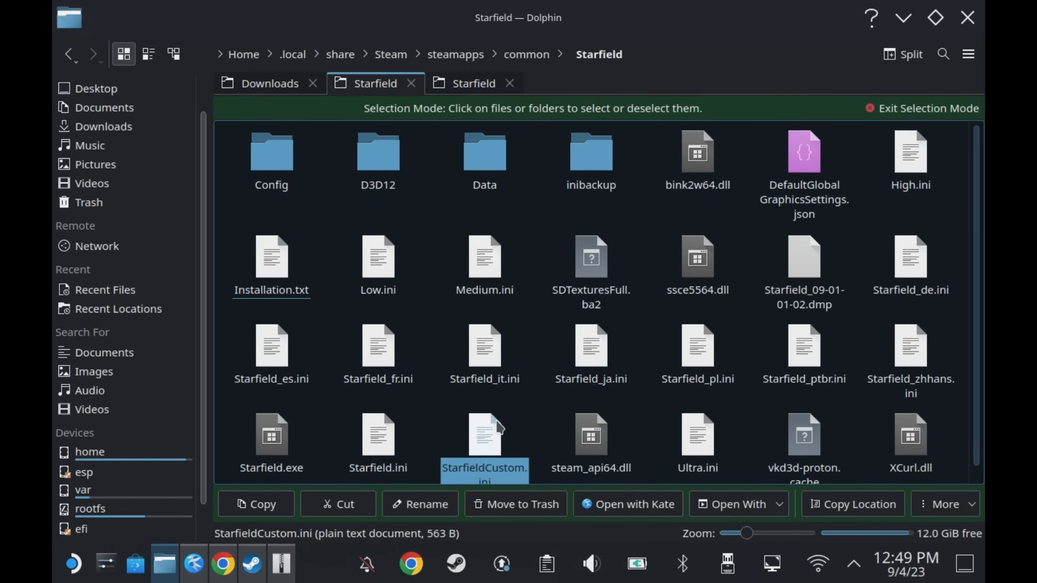
left_click(473, 82)
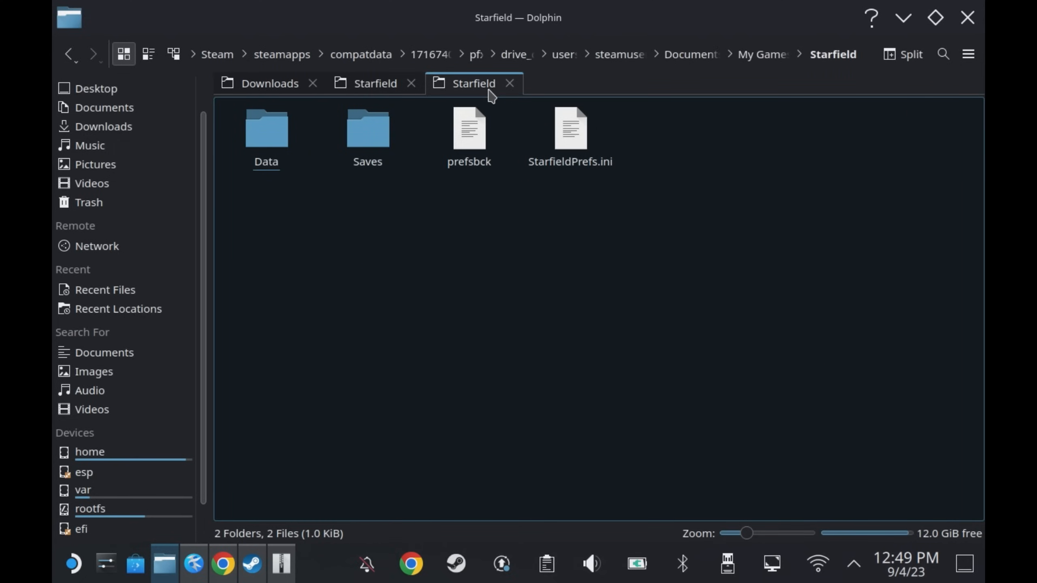
mouse_move(599, 294)
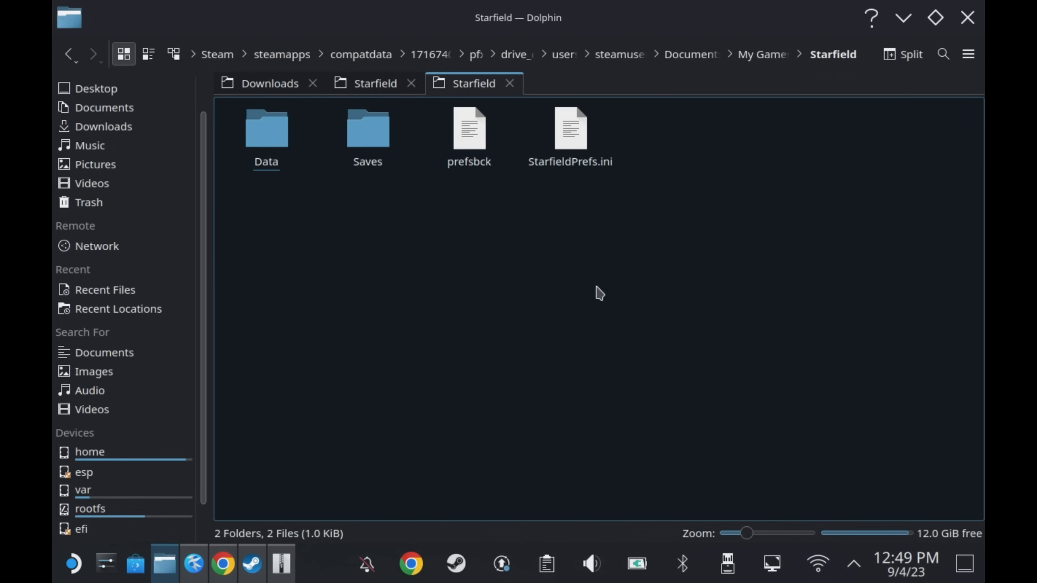
right_click(595, 293)
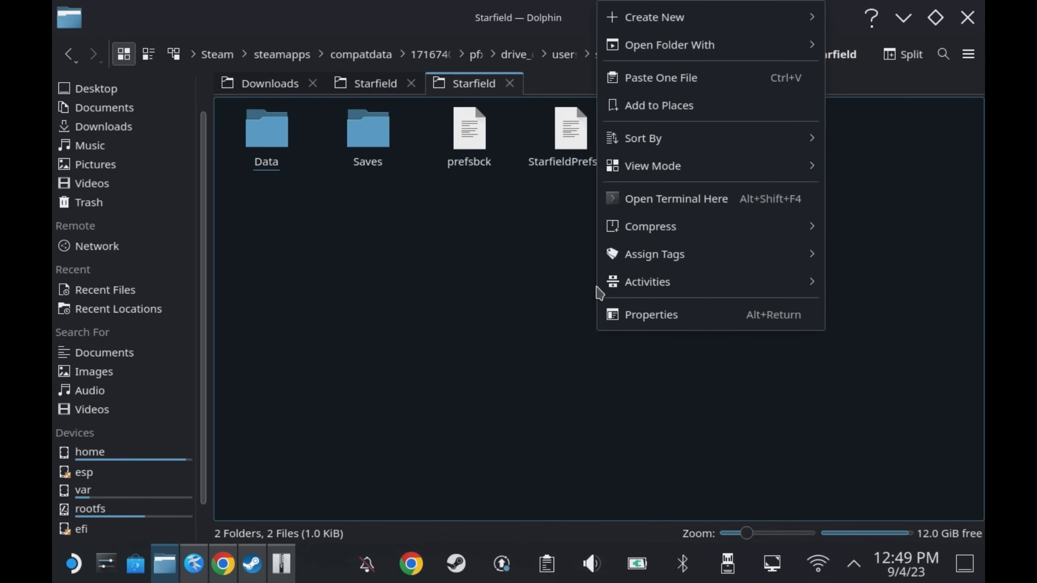
left_click(660, 78)
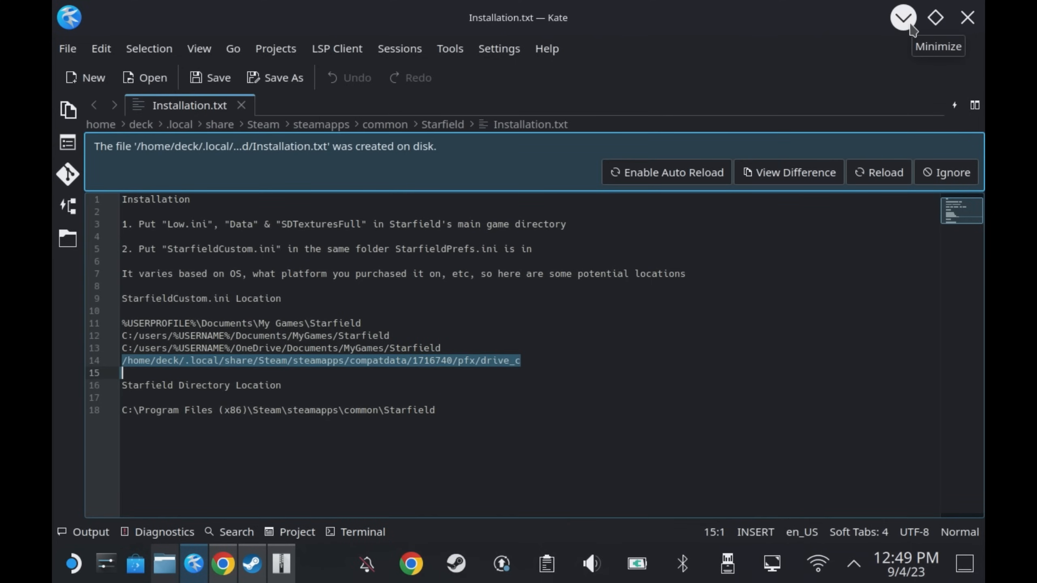
Minimize Kate, close the Ark window, and launch Starfield with Play in Steam.
left_click(904, 17)
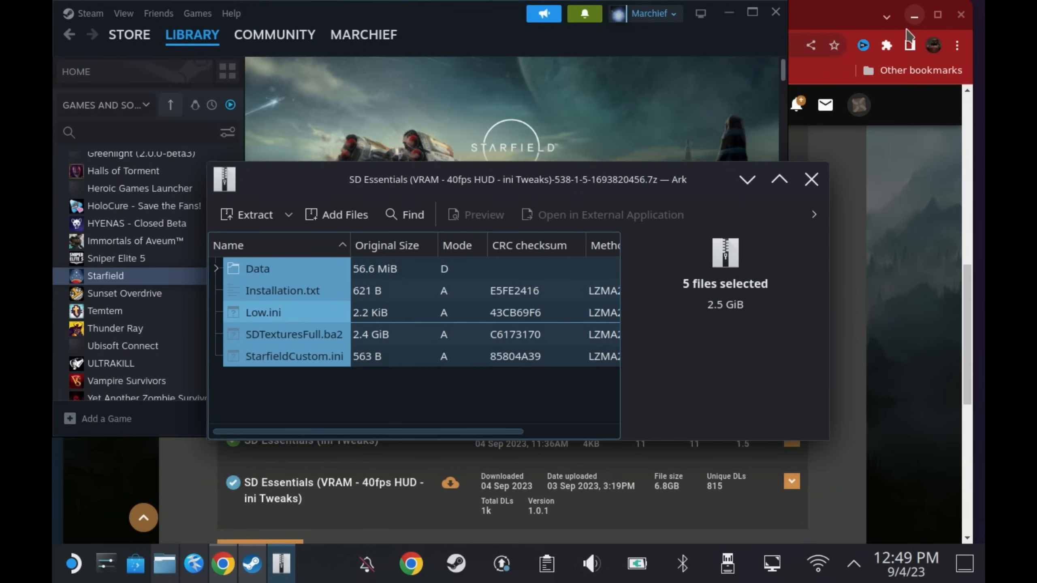
left_click(812, 179)
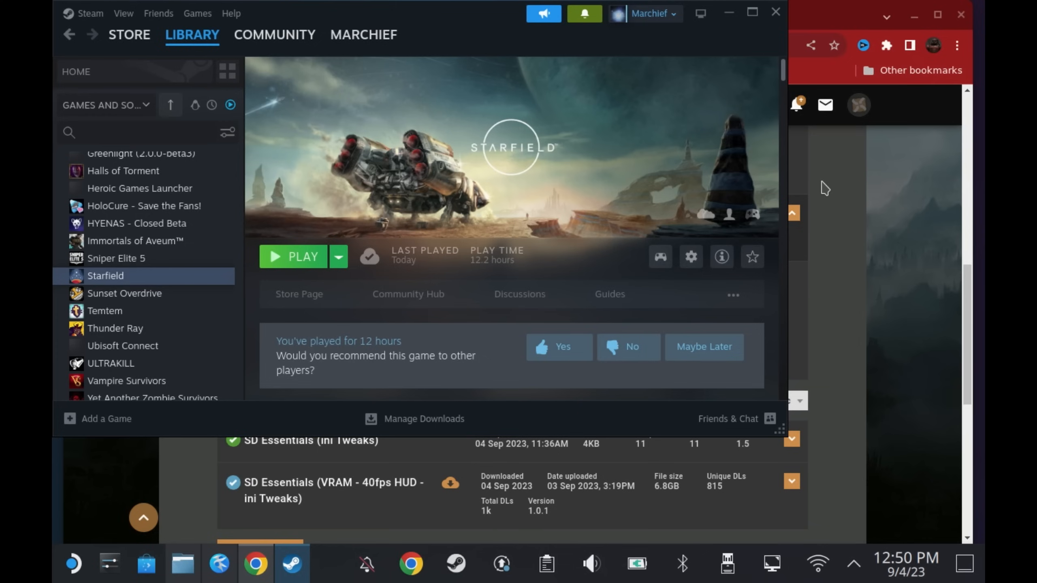
left_click(294, 257)
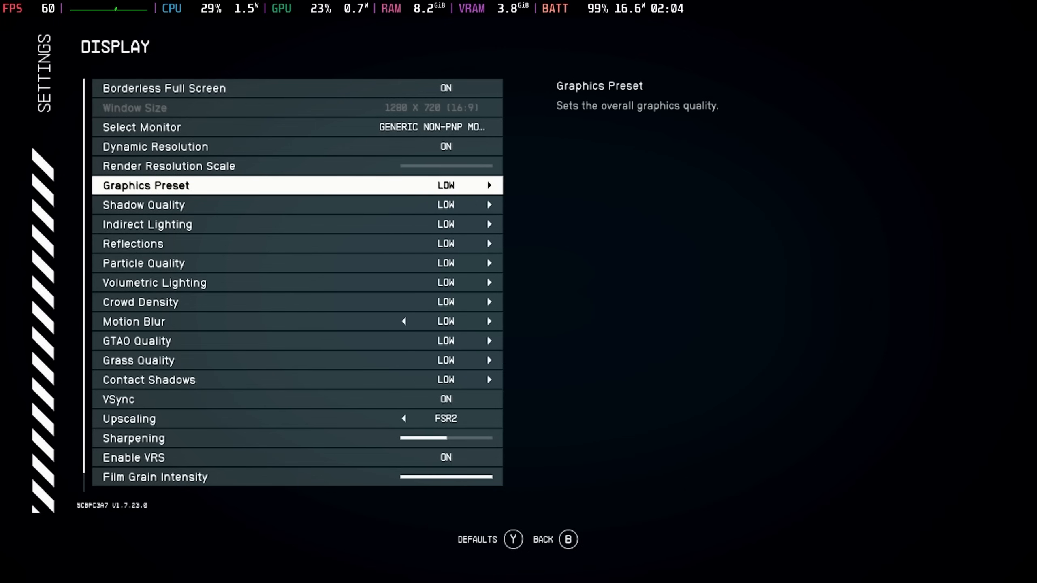
Set Graphics Preset to Low, zero Film Grain Intensity, and resume aboard the ship.
key("up")
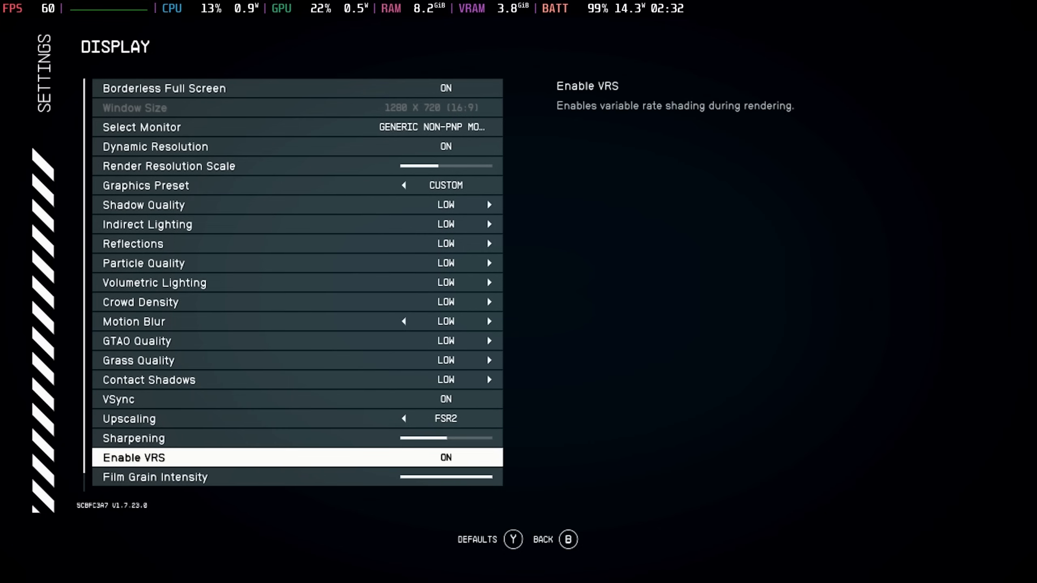
scroll("down", 3)
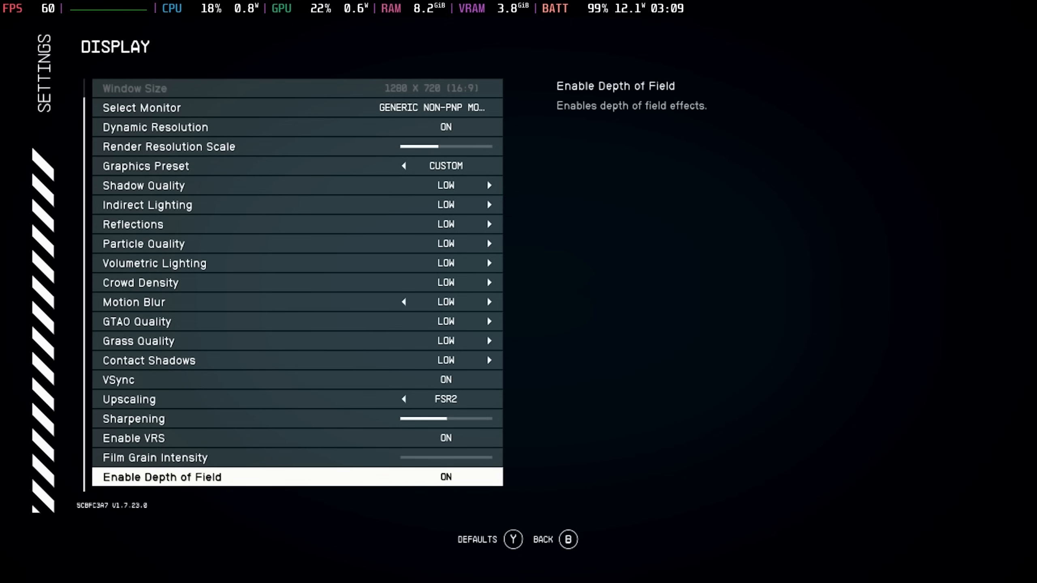
left_click(567, 539)
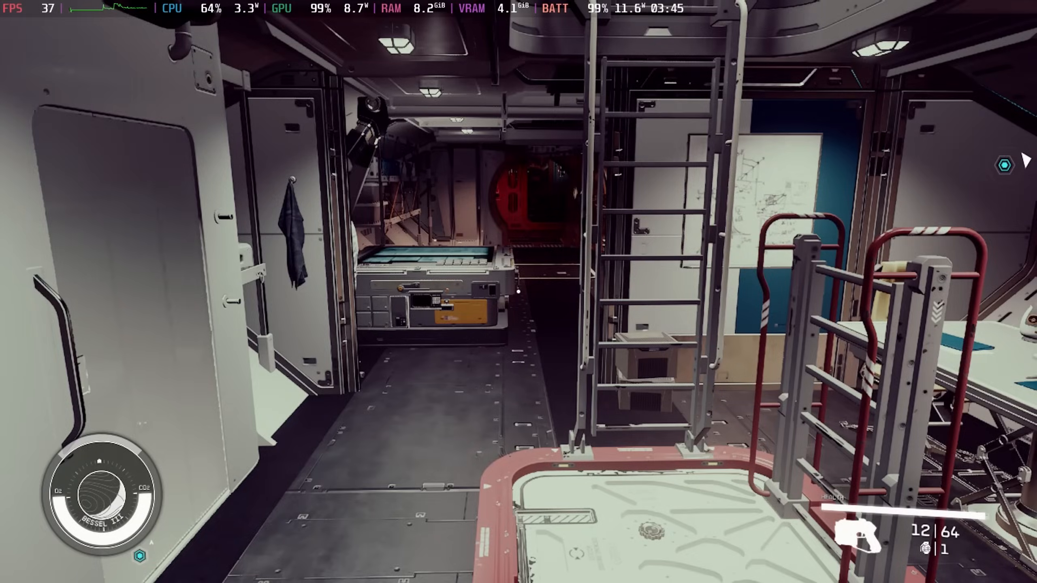